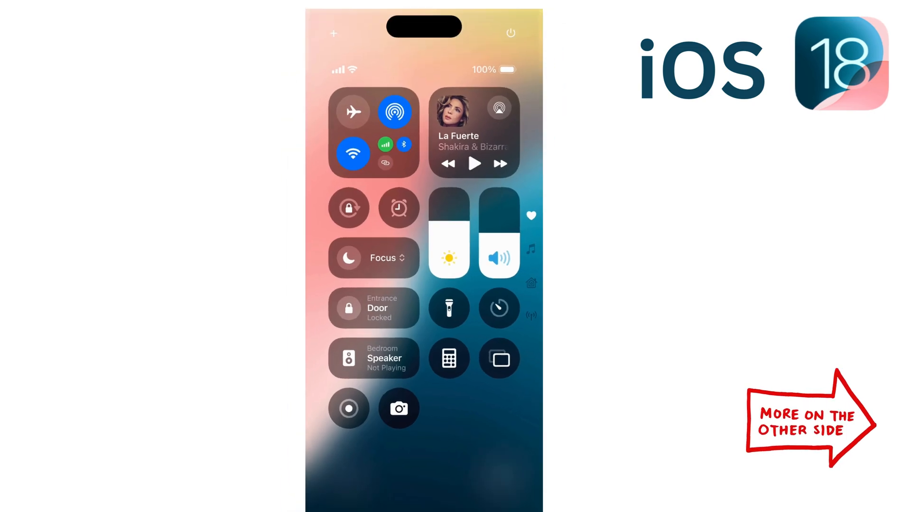
# - Dismiss Control Center and reach the lock screen gallery's Add New page
pyautogui.click(472, 133)
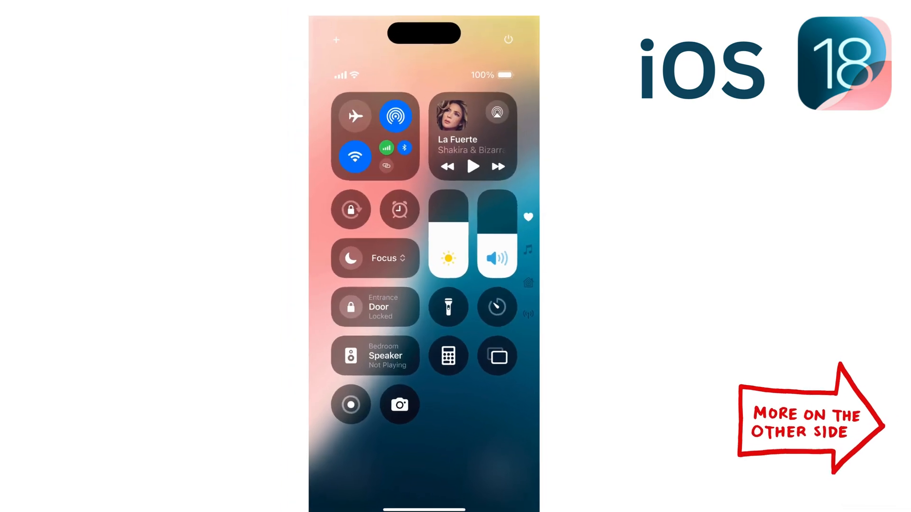
pyautogui.click(471, 136)
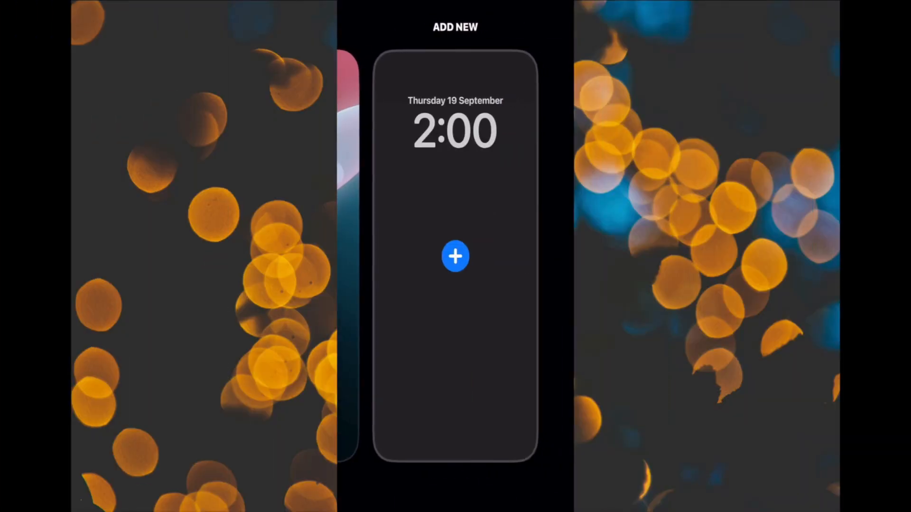
# - Add a new lock screen wallpaper with widgets under the clock and Dark appearance
pyautogui.click(455, 256)
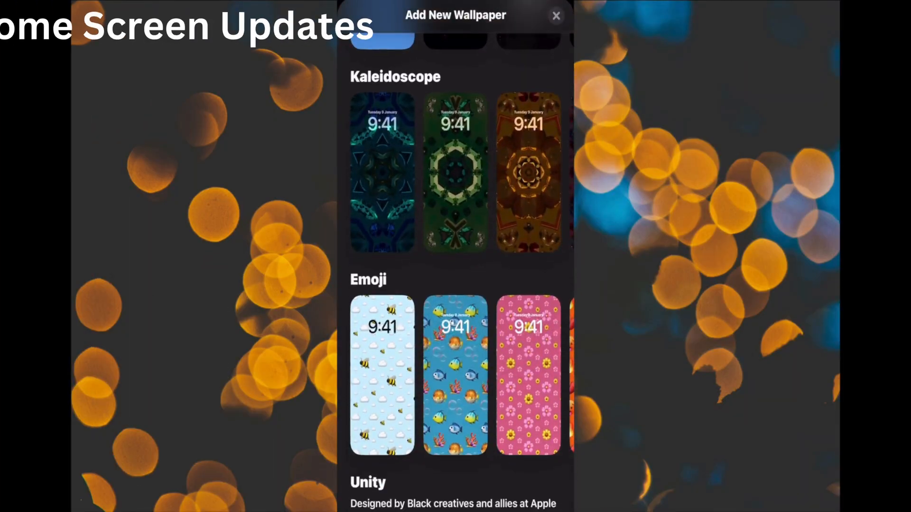
pyautogui.scroll(3)
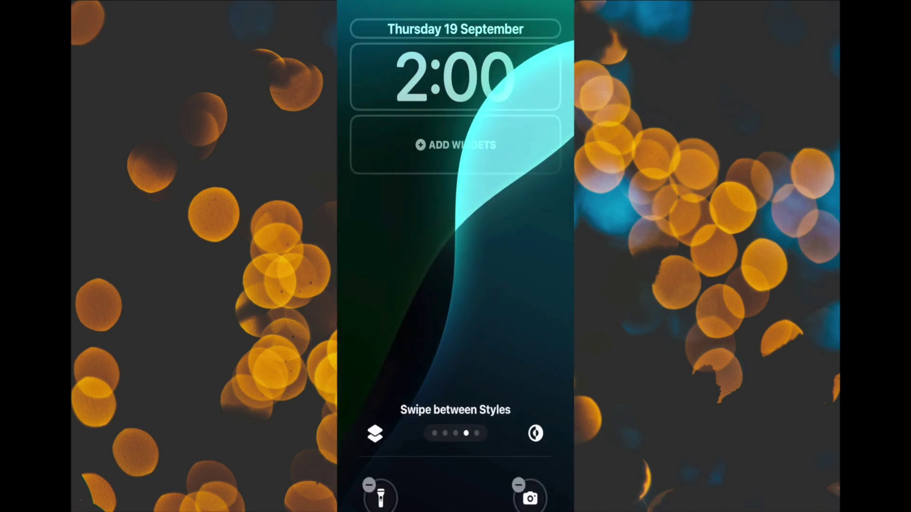
pyautogui.hscroll(-3)
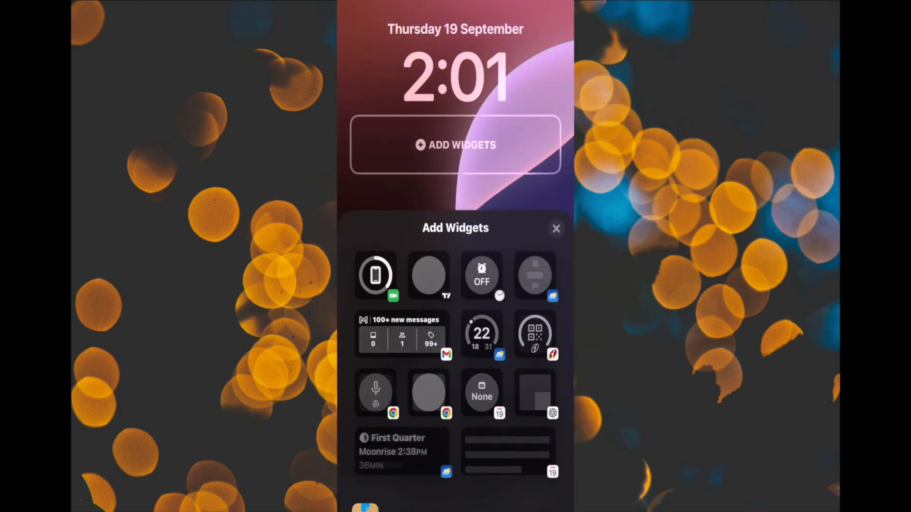
pyautogui.click(555, 229)
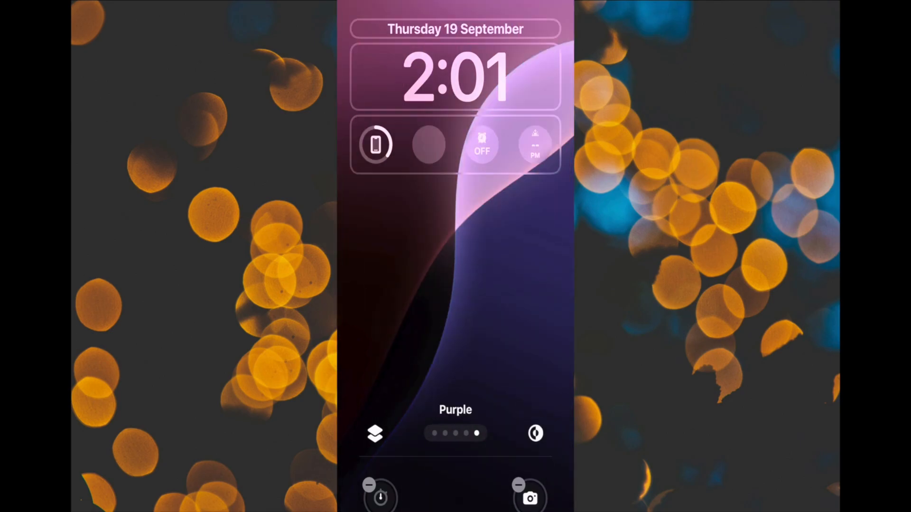
pyautogui.click(534, 433)
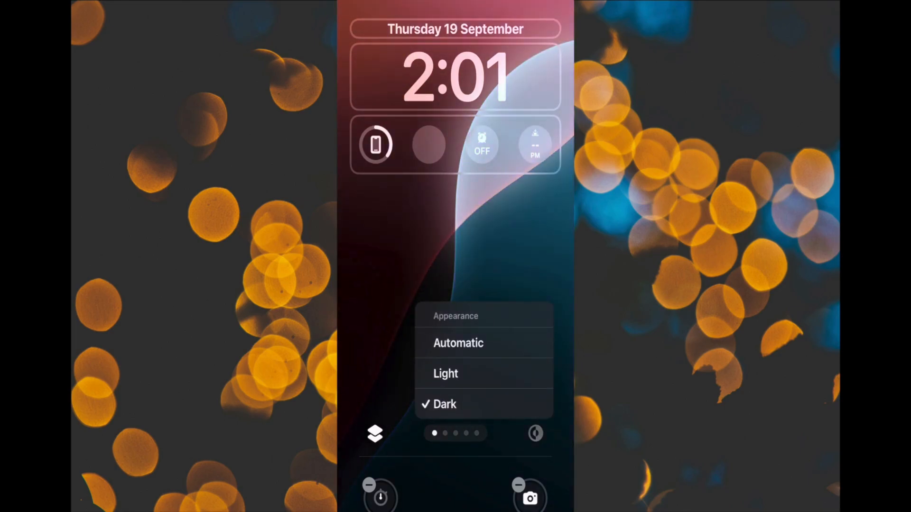
pyautogui.click(459, 343)
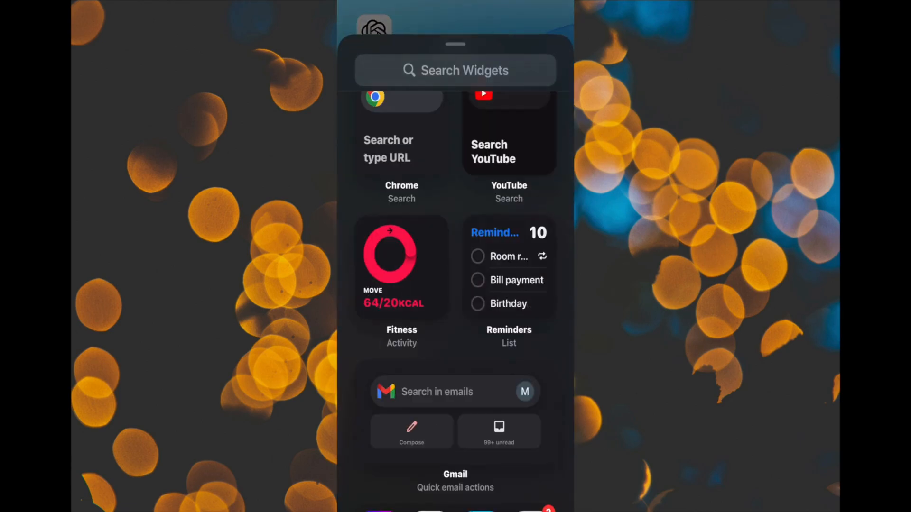
# - Scroll down through the widgets listed in the Add Widget gallery
pyautogui.scroll(-3)
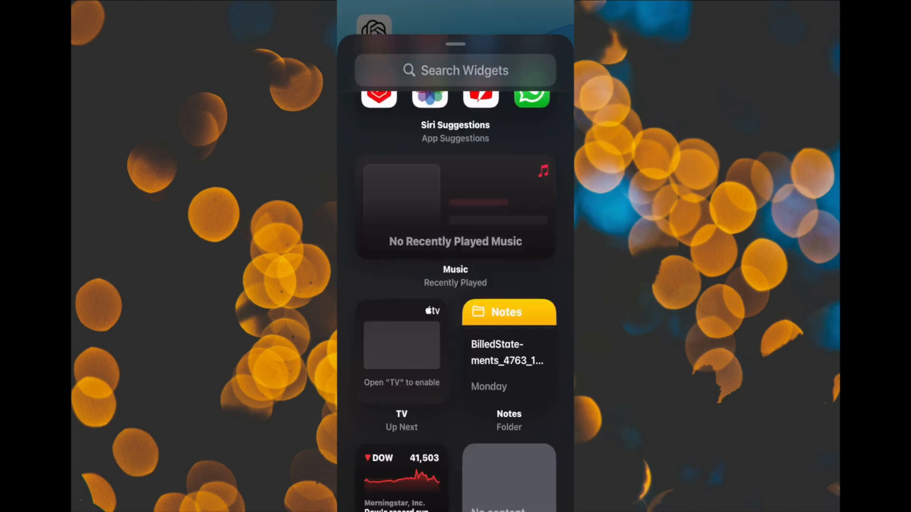
pyautogui.scroll(-3)
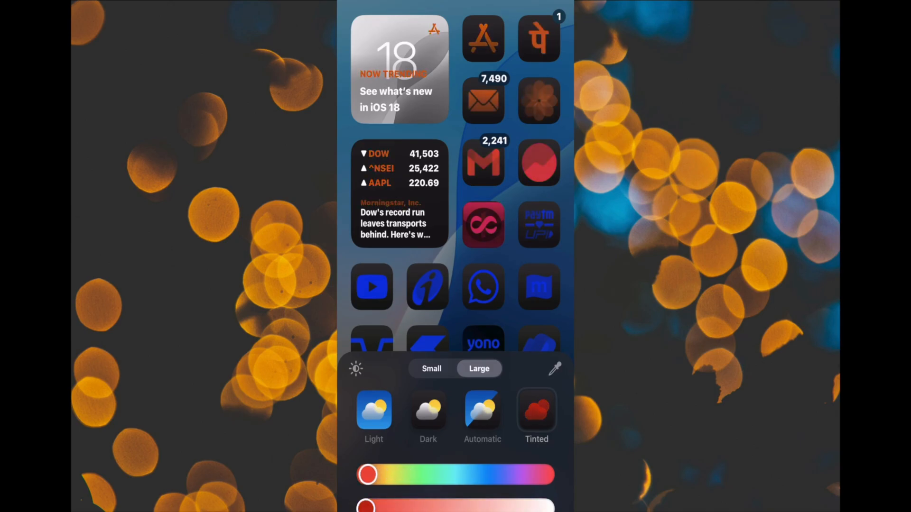
# - Switch home screen icons to Tinted and set the hue to orange
pyautogui.click(536, 409)
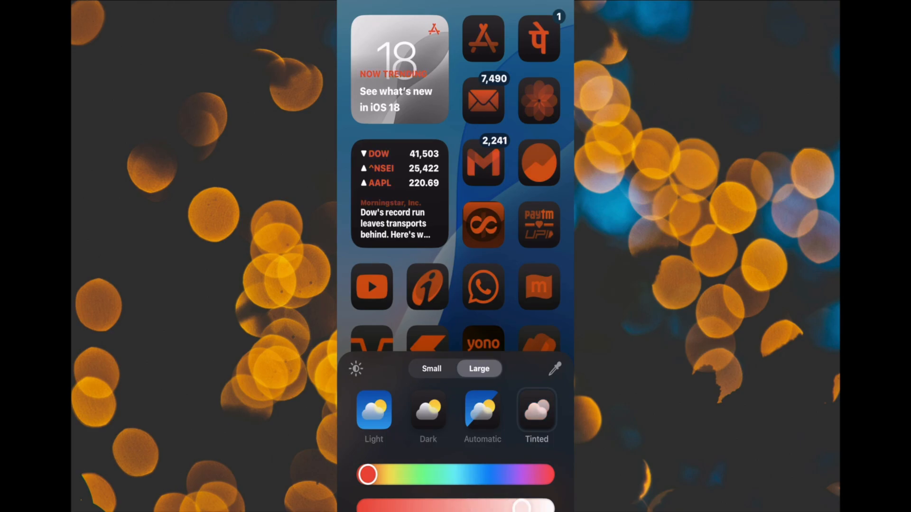
pyautogui.click(432, 368)
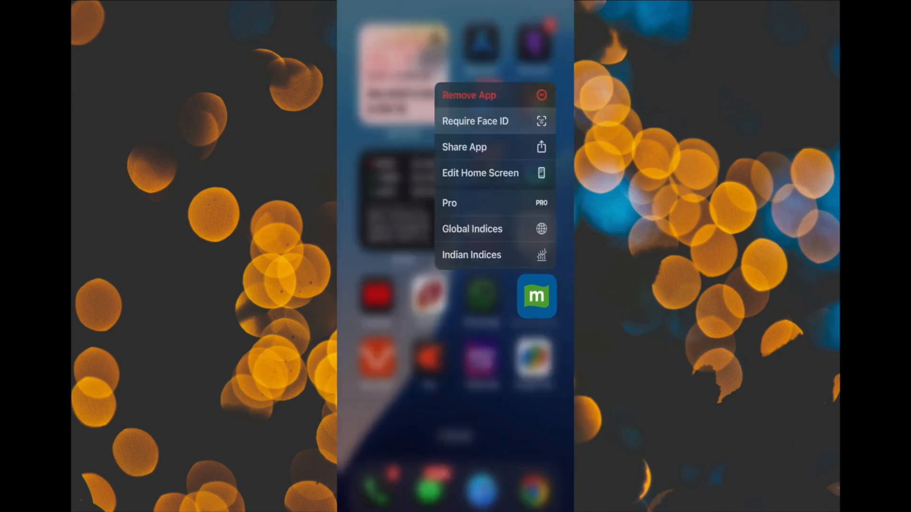
# - Require Face ID for moneycontrol and choose Hide and Require Face ID
pyautogui.click(476, 121)
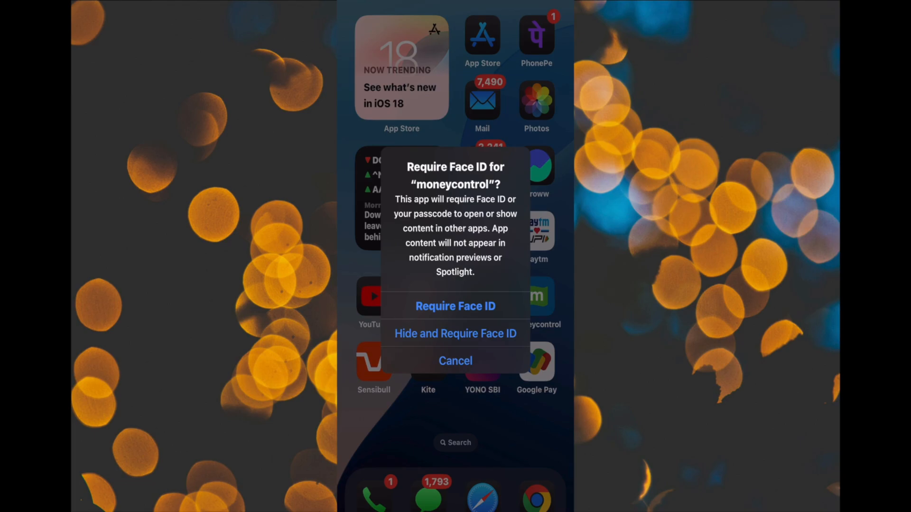
pyautogui.click(455, 360)
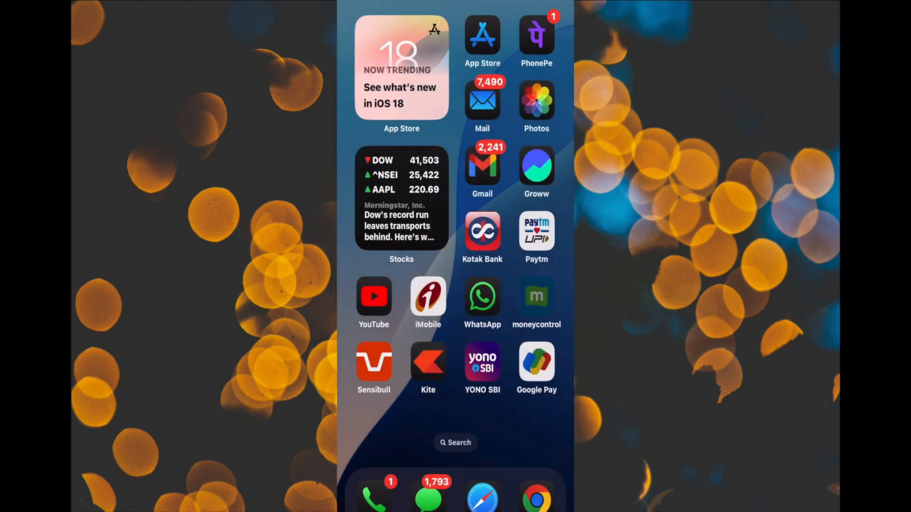
pyautogui.click(535, 296)
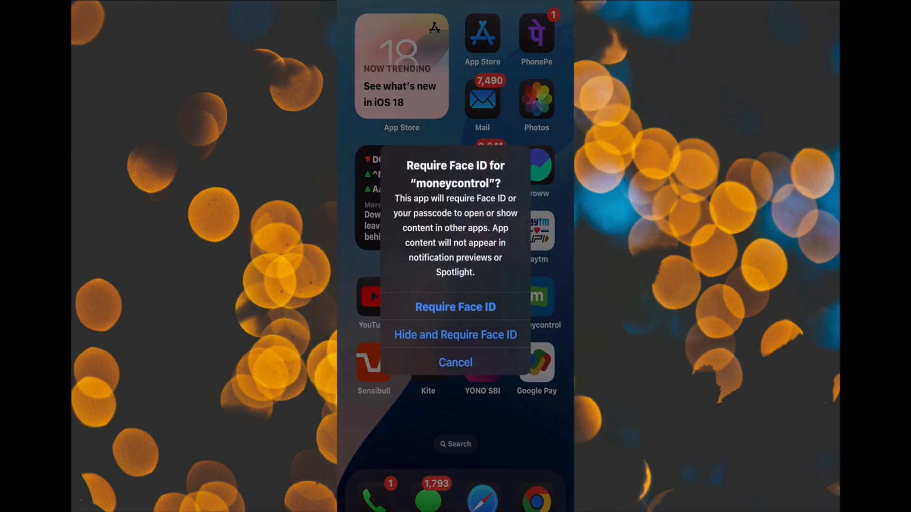
pyautogui.click(455, 334)
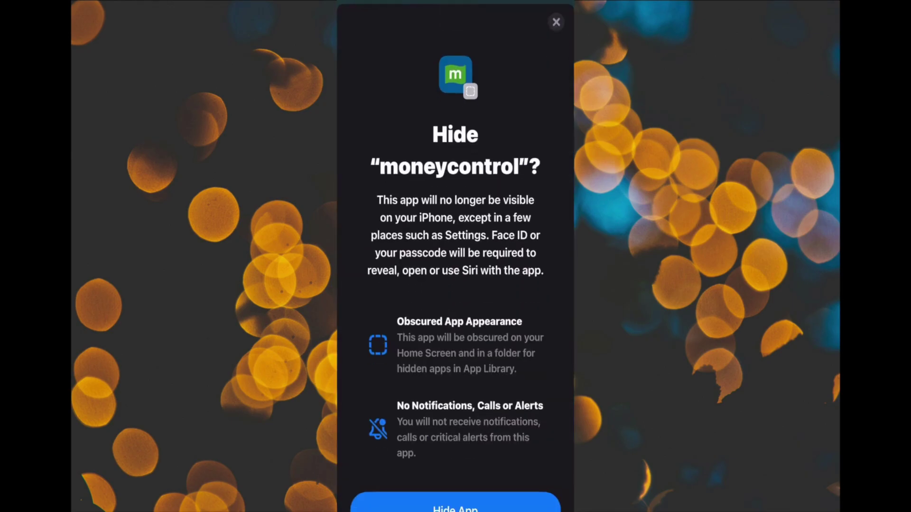
pyautogui.click(555, 21)
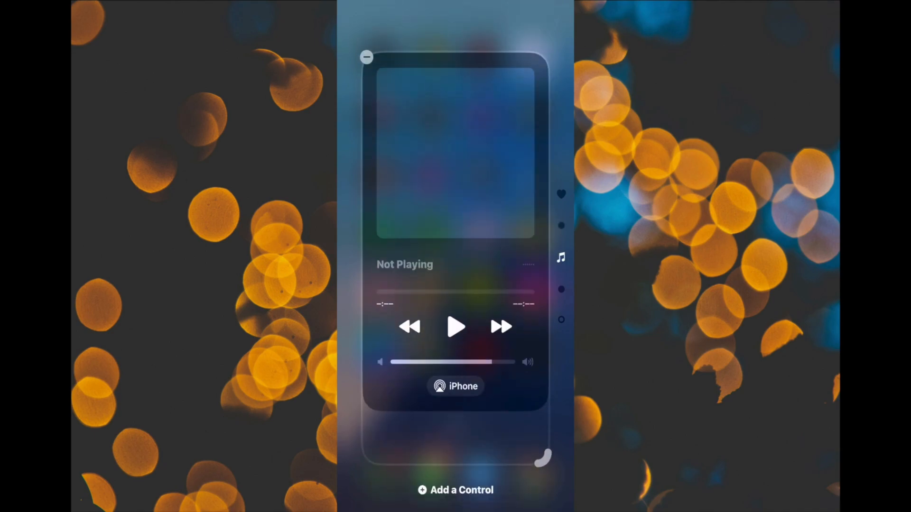
# - Resize the music module to a thin bar and browse the Add a Control gallery
pyautogui.click(366, 57)
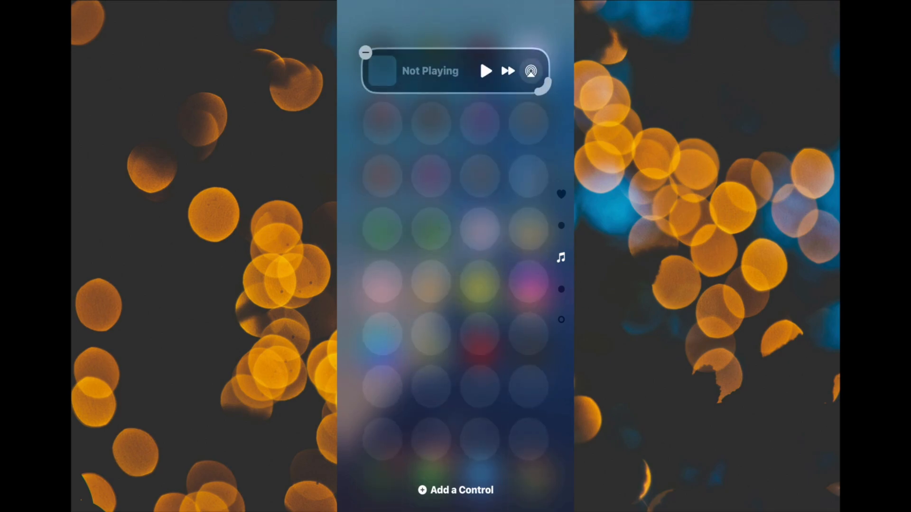
pyautogui.click(455, 490)
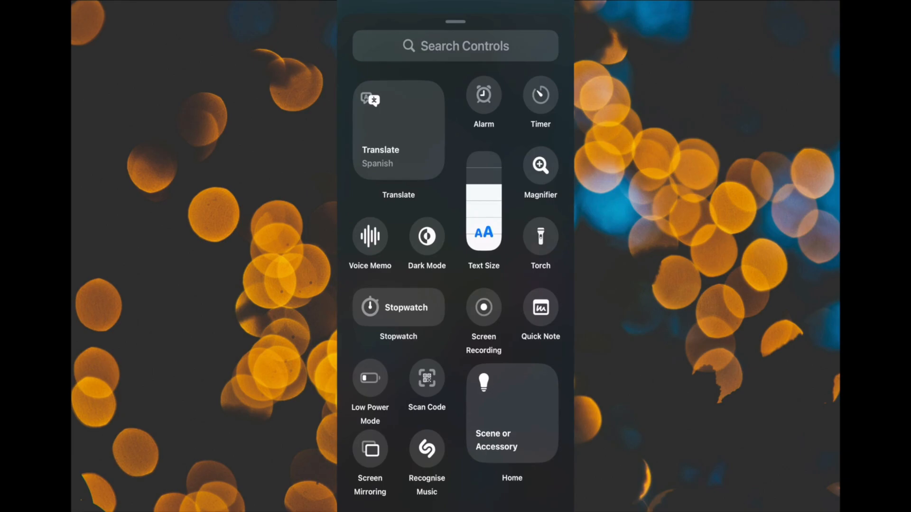
pyautogui.scroll(-3)
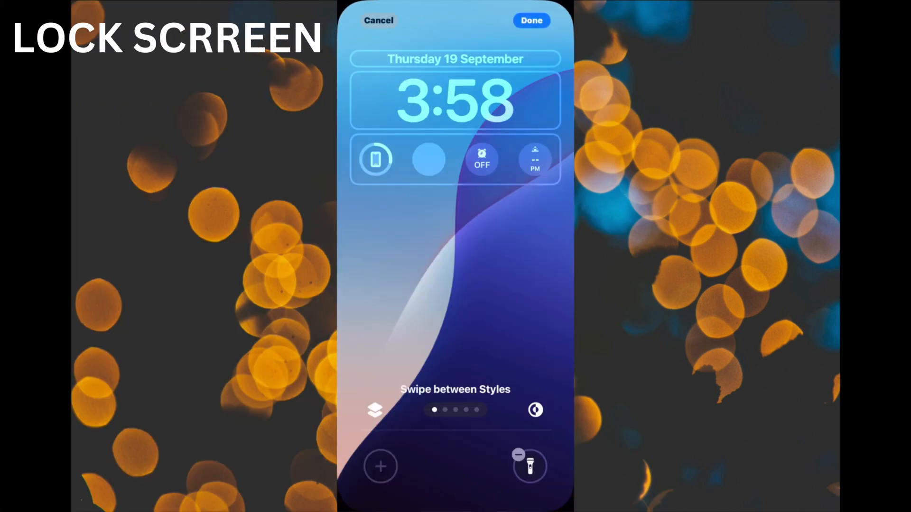
# - Fill both lock screen control slots, including Stopwatch, then open the stopwatch from its control
pyautogui.click(380, 466)
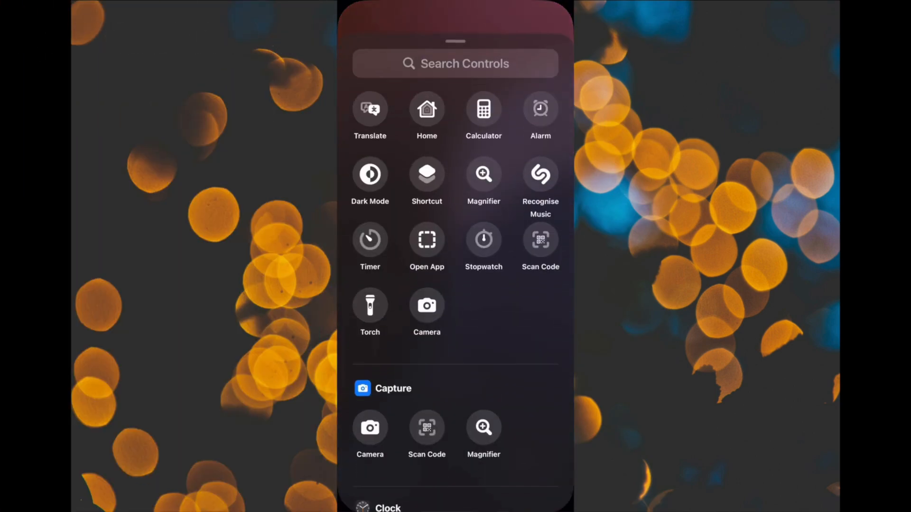
pyautogui.scroll(-3)
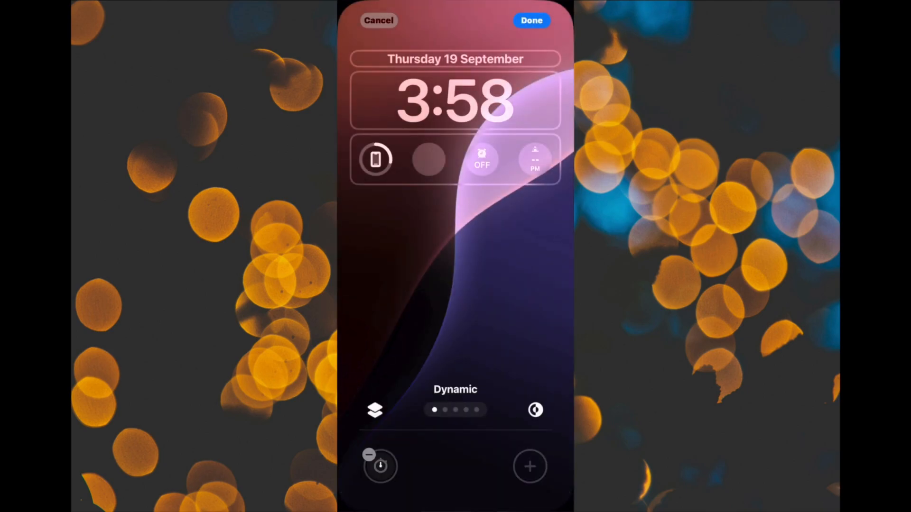
pyautogui.click(529, 466)
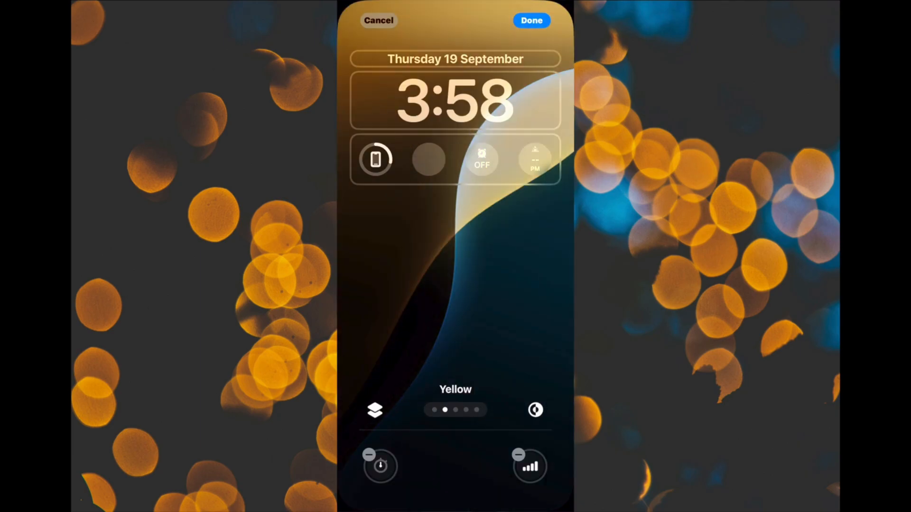
pyautogui.click(530, 20)
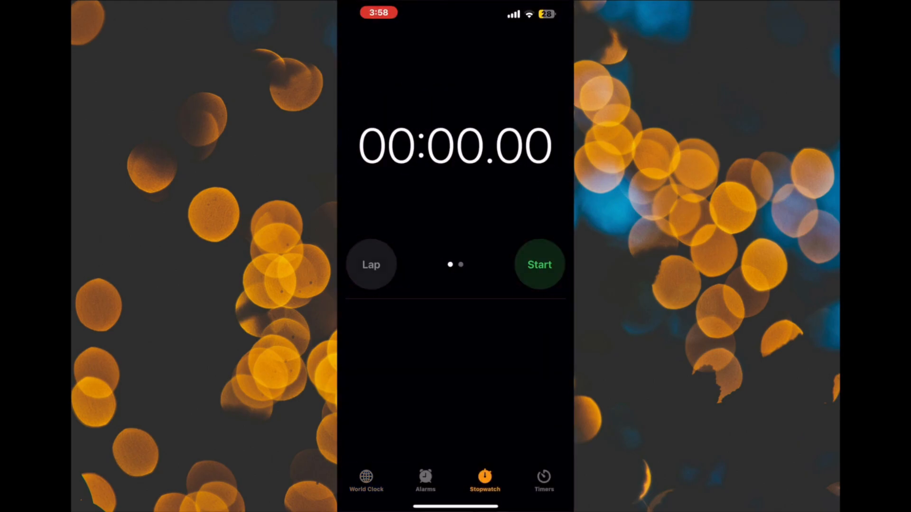
pyautogui.click(538, 264)
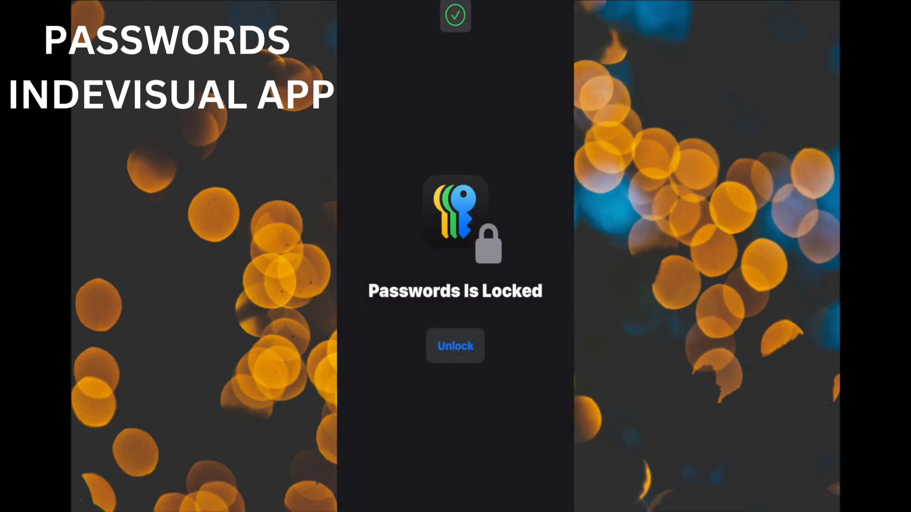
# - Unlock the locked Passwords app
pyautogui.click(455, 346)
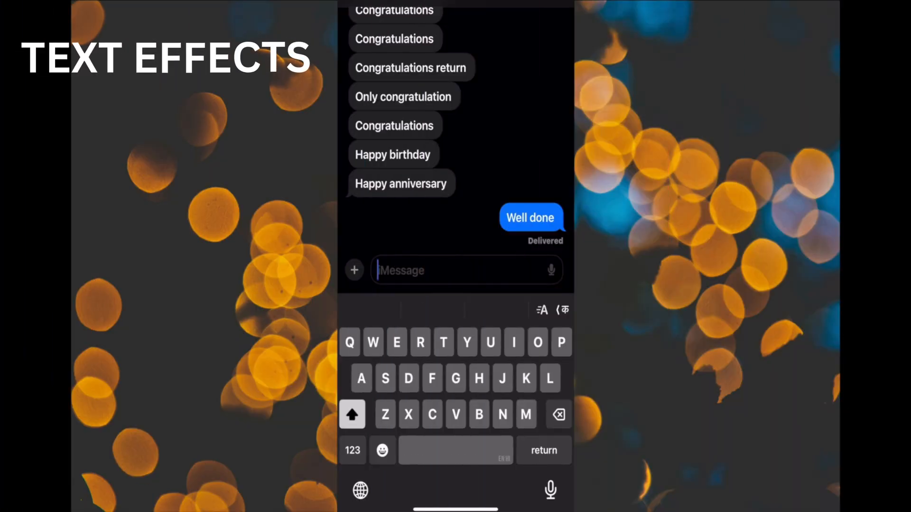
pyautogui.write('Text effect')
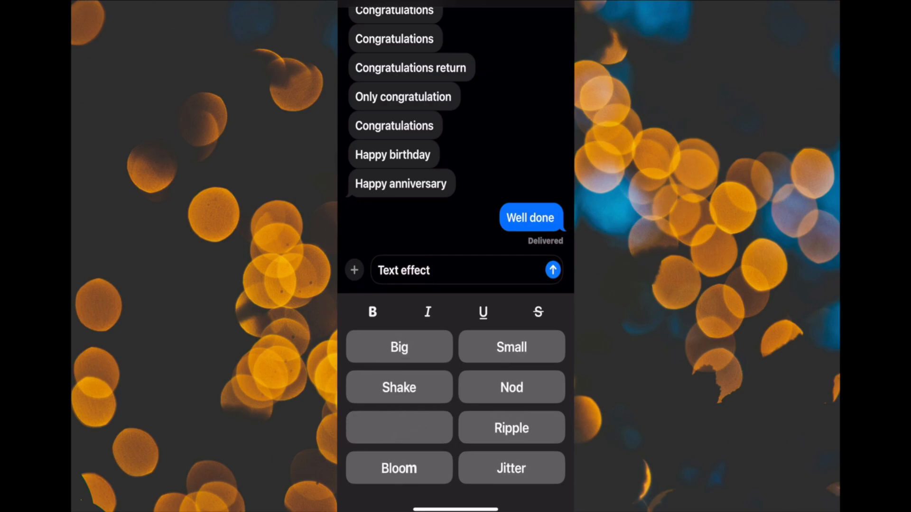
pyautogui.click(436, 270)
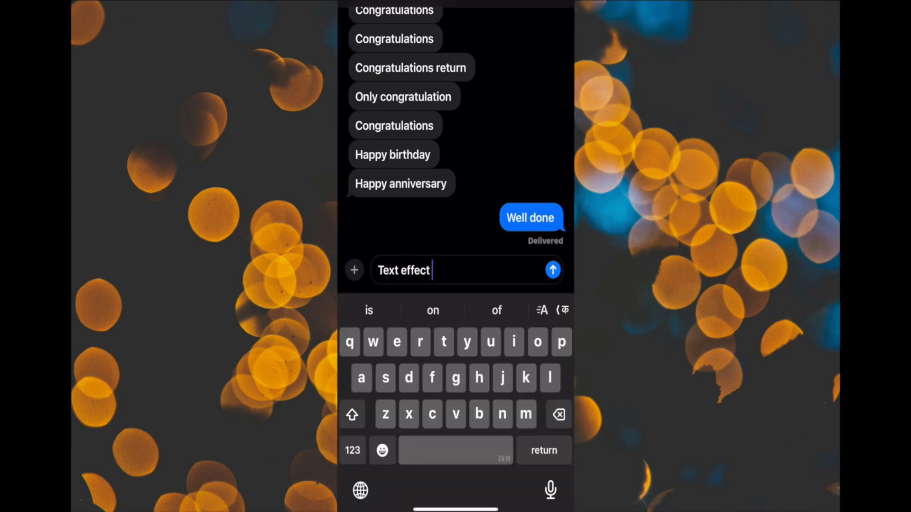
pyautogui.click(541, 310)
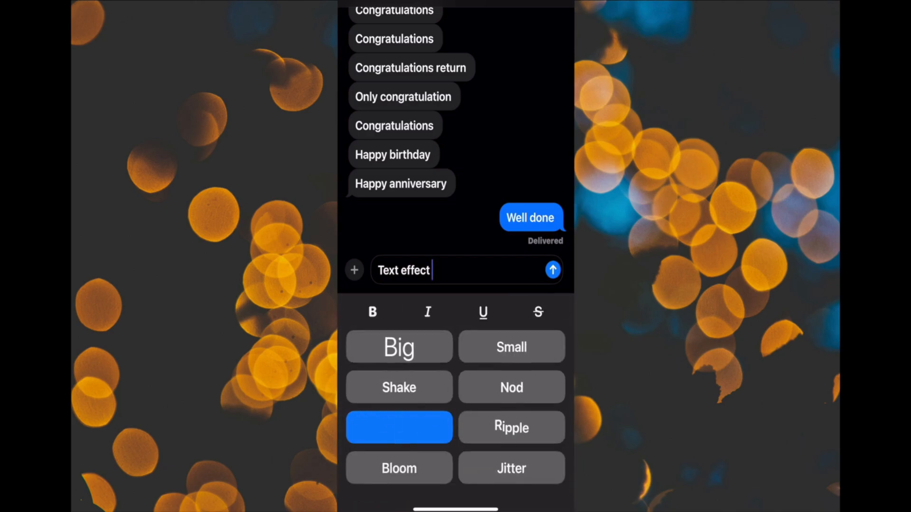
pyautogui.click(354, 269)
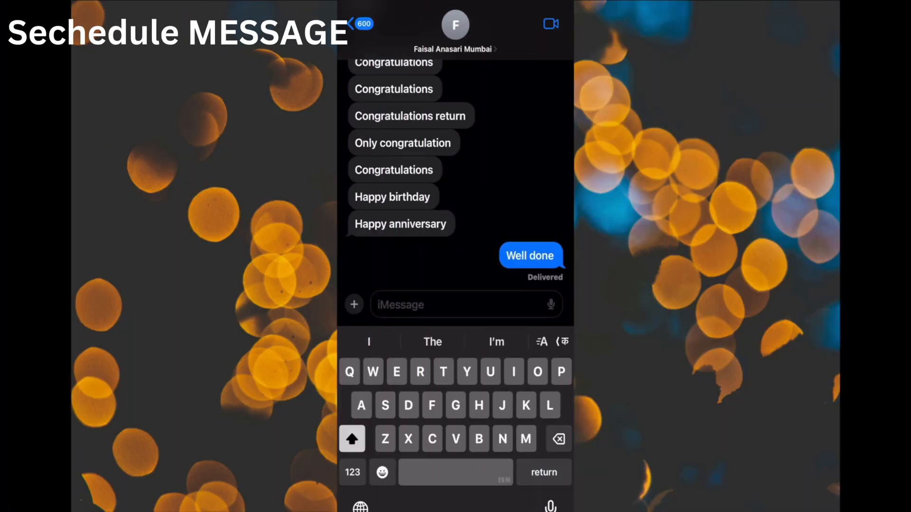
# - Type 'Hey ! Happy birthday bro', delete the stray word, and add party-face and fist-bump emoji
pyautogui.write('Hey')
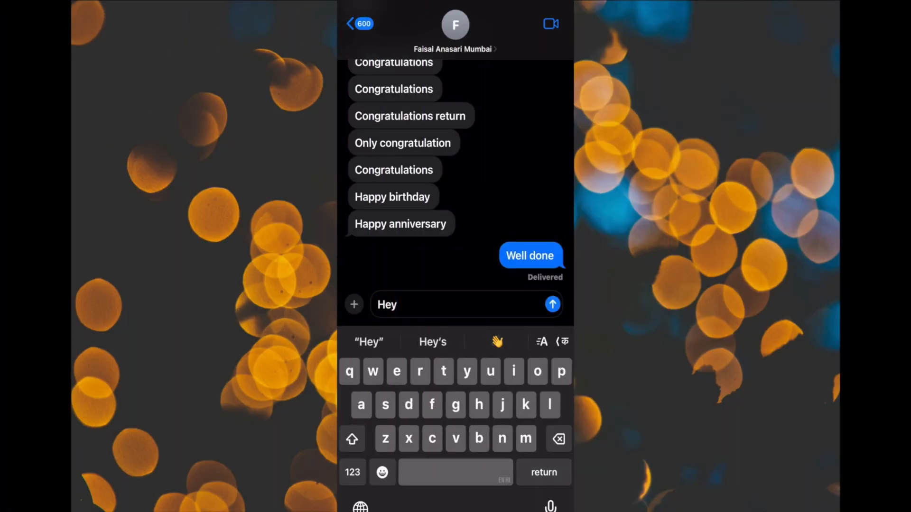
pyautogui.write('!')
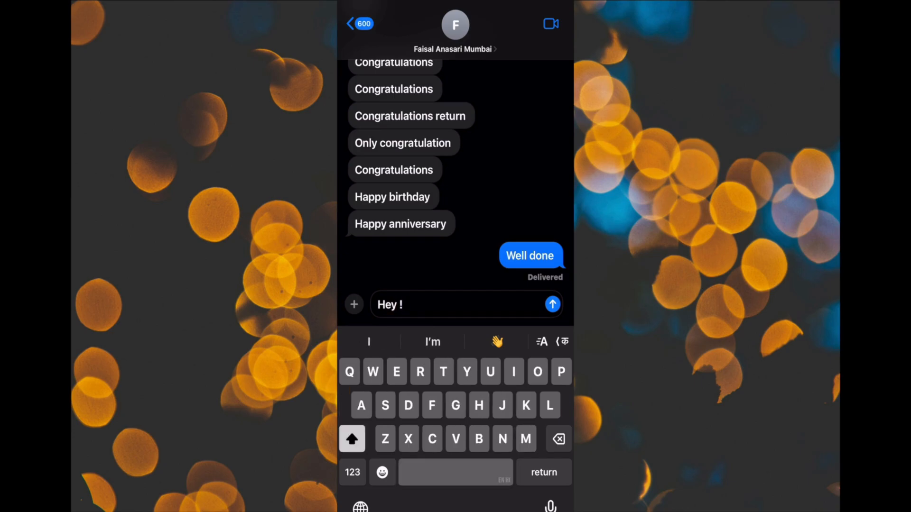
pyautogui.write("Happy birthday 🥳 bro I'm")
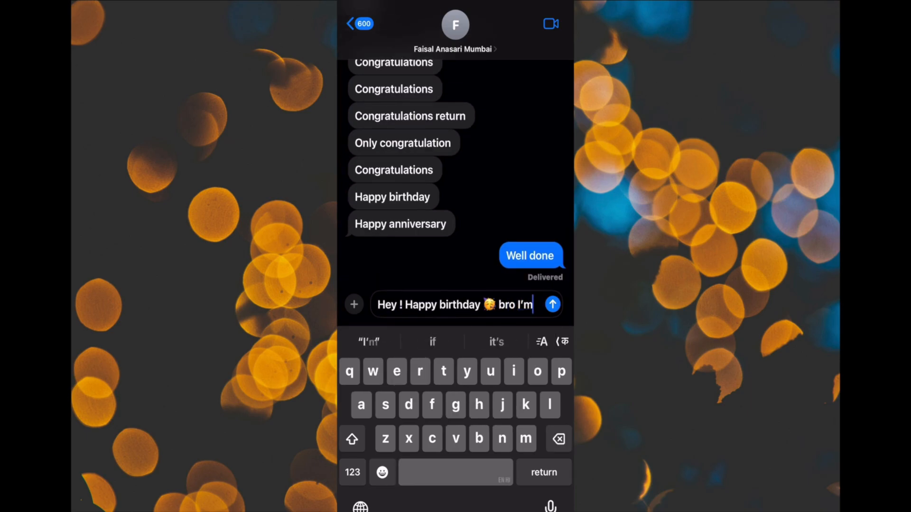
pyautogui.click(557, 438)
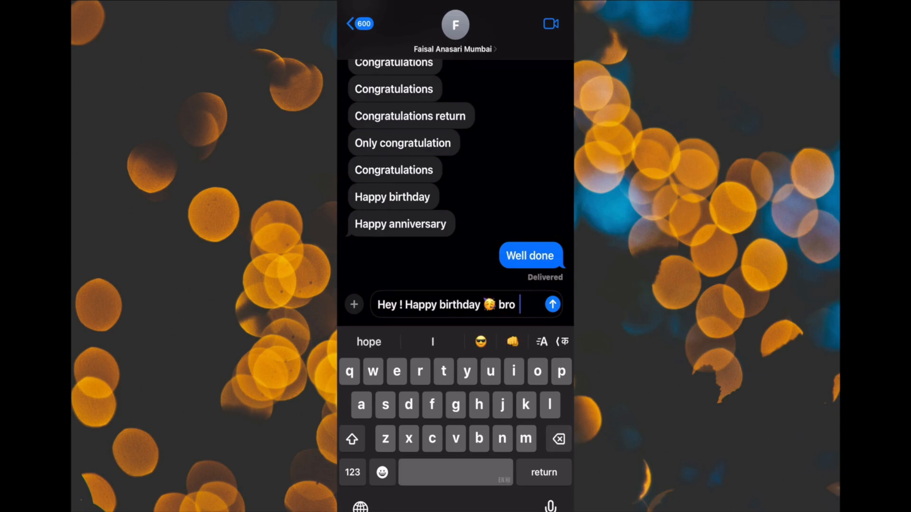
pyautogui.click(479, 342)
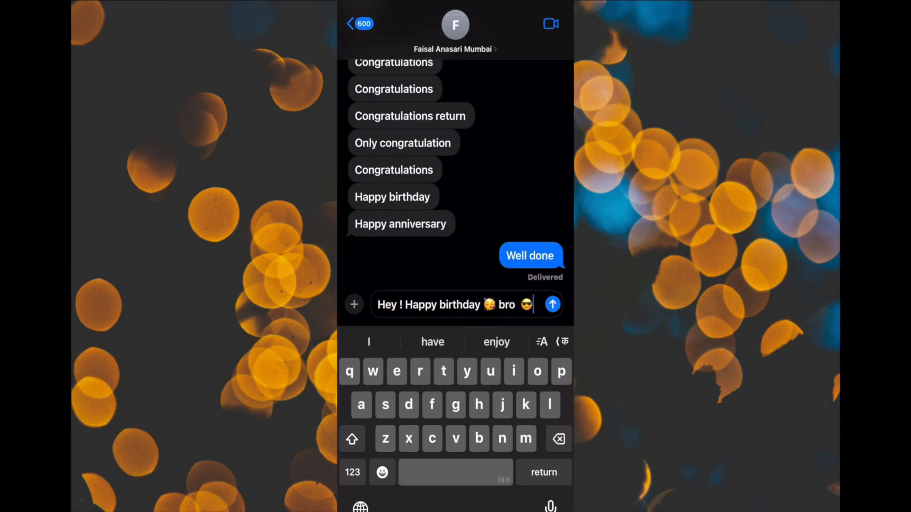
pyautogui.click(516, 305)
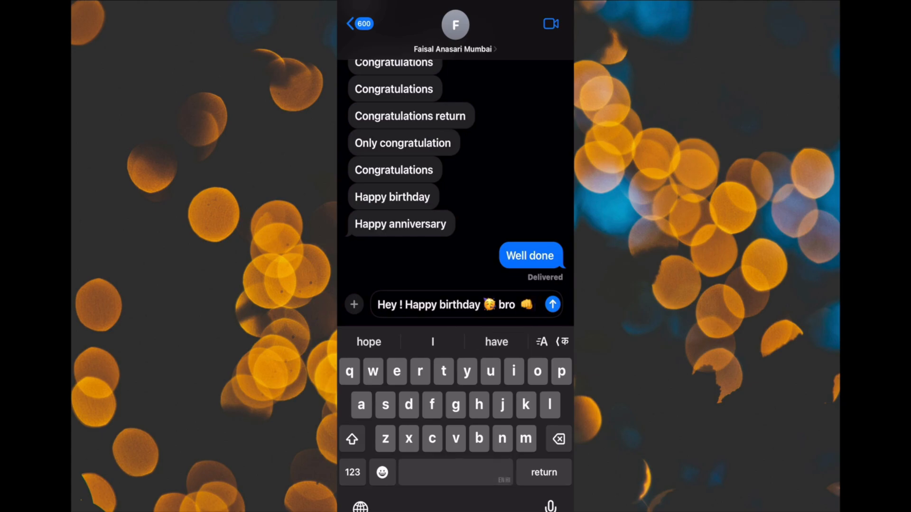
pyautogui.click(353, 304)
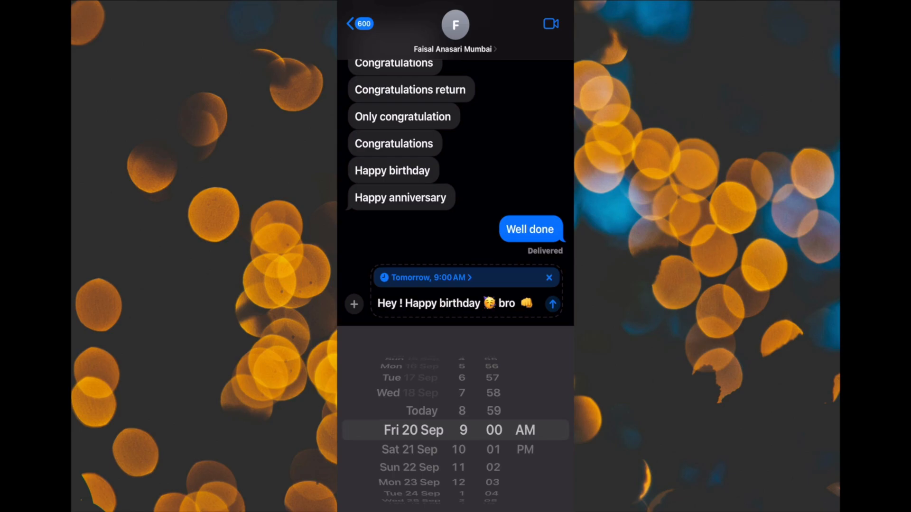
# - Spin the send-later date wheel to Tuesday, 1 October
pyautogui.scroll(-3)
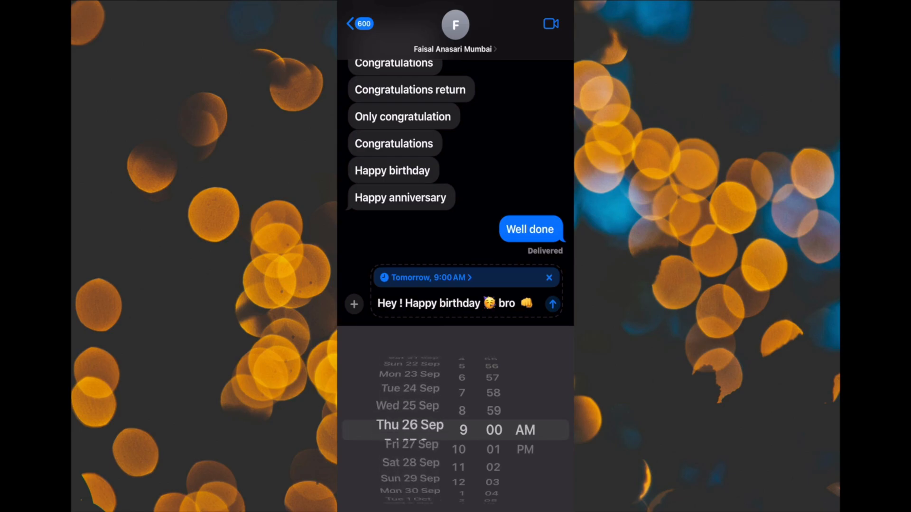
pyautogui.scroll(-3)
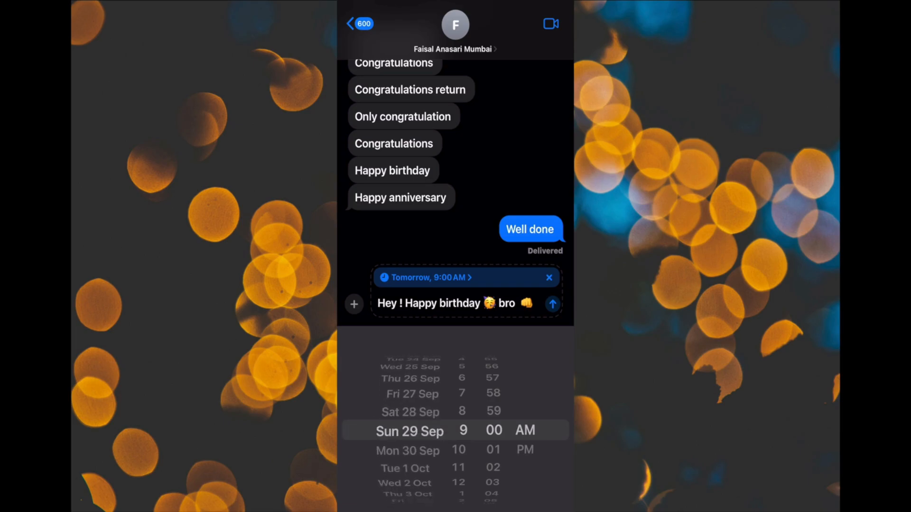
pyautogui.scroll(-3)
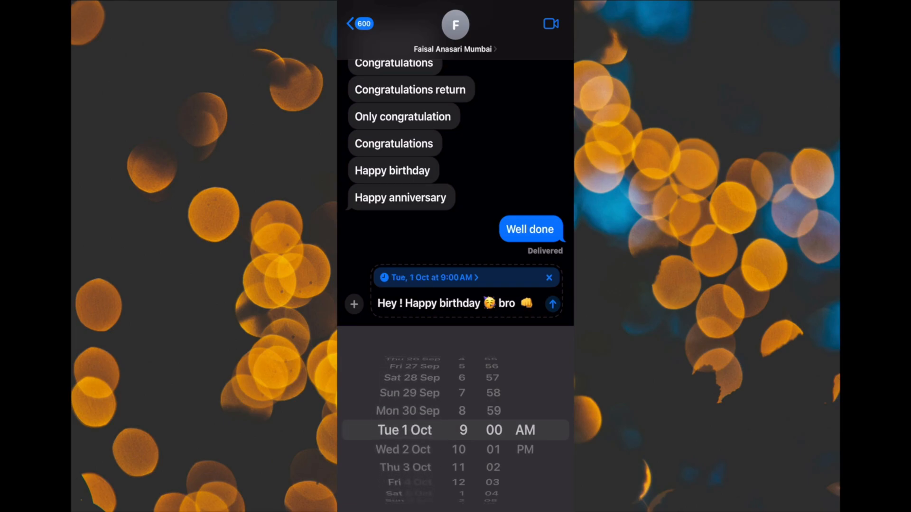
pyautogui.scroll(-3)
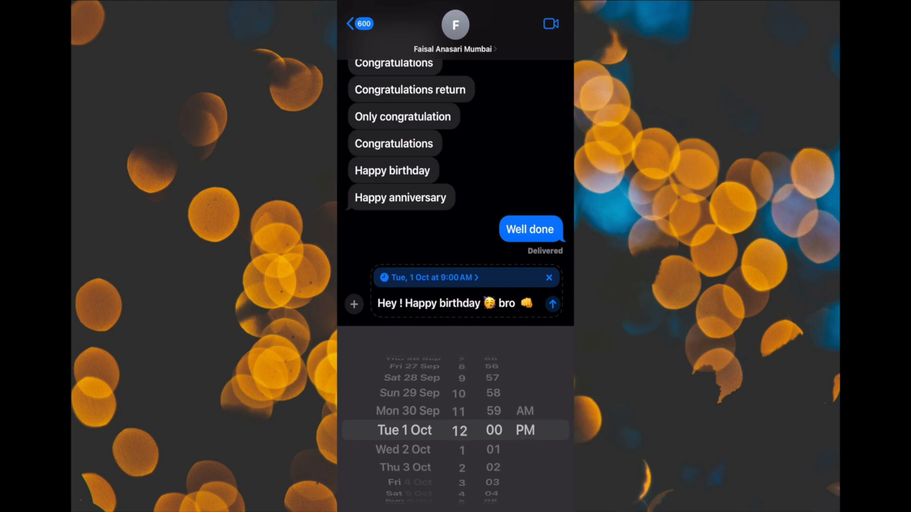
pyautogui.scroll(-3)
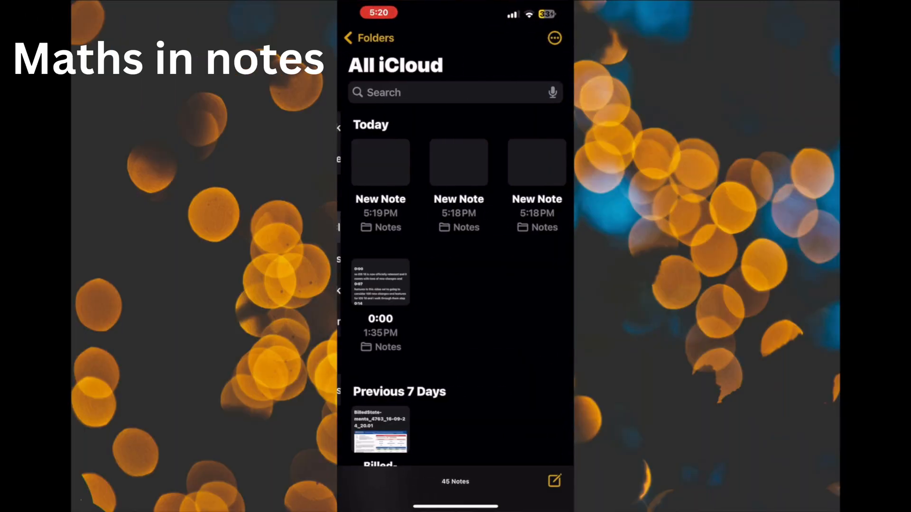
# - In a new note, type 5+5= to get 10, define Cat=5 and Dog=10, then enter Cat+dog
pyautogui.click(554, 481)
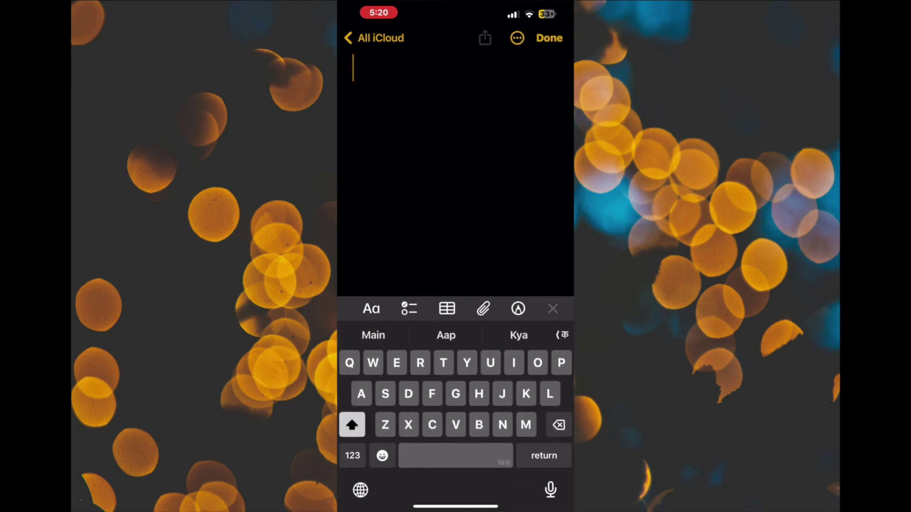
pyautogui.write('5')
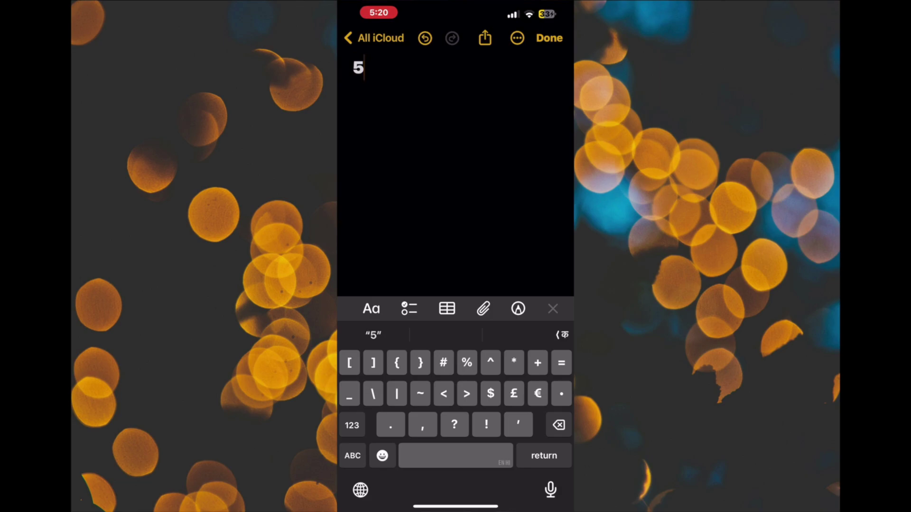
pyautogui.write('5=10')
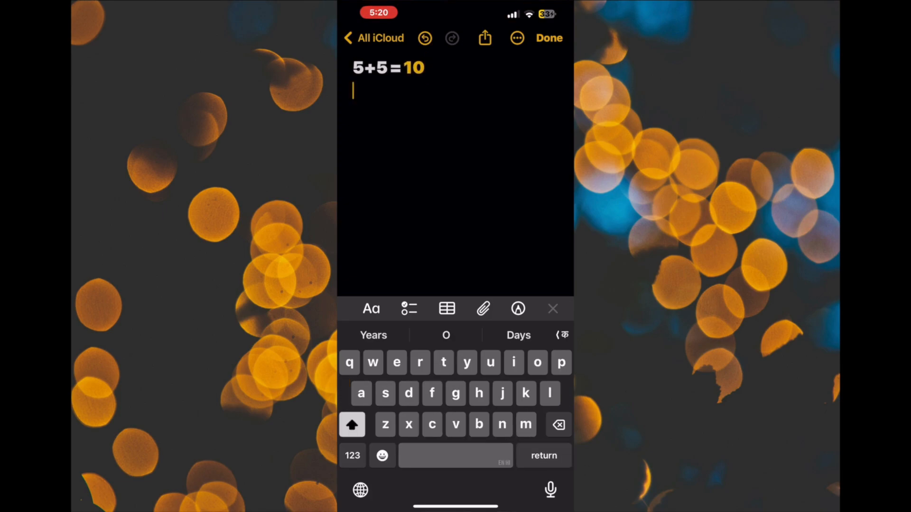
pyautogui.write('cat')
pyautogui.write('Dog=10')
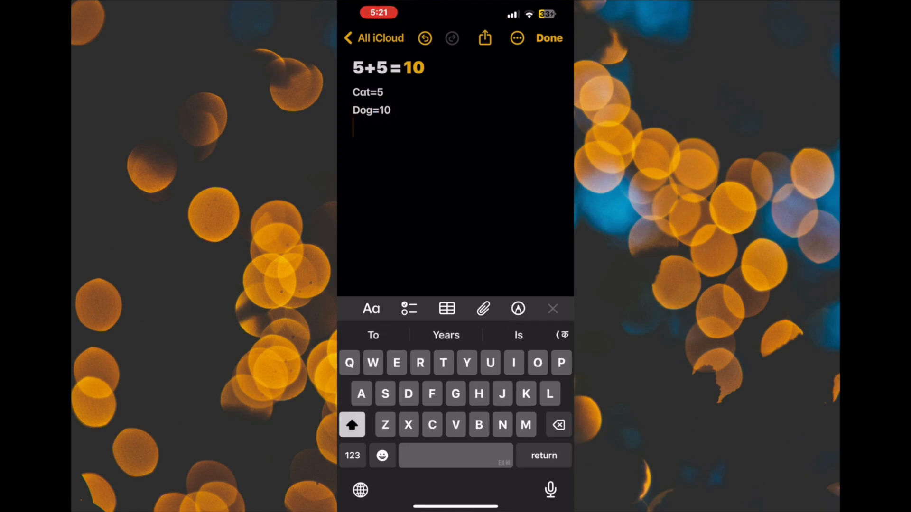
pyautogui.write('Cat')
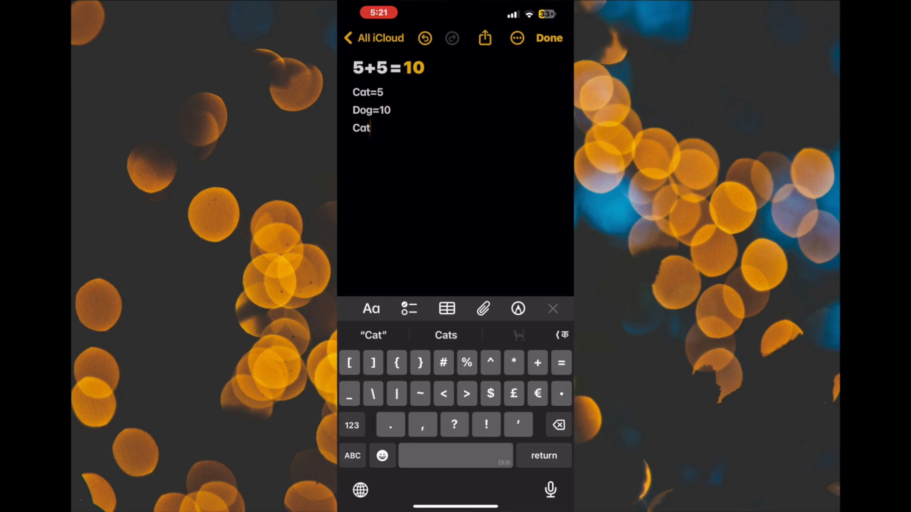
pyautogui.write('+dog')
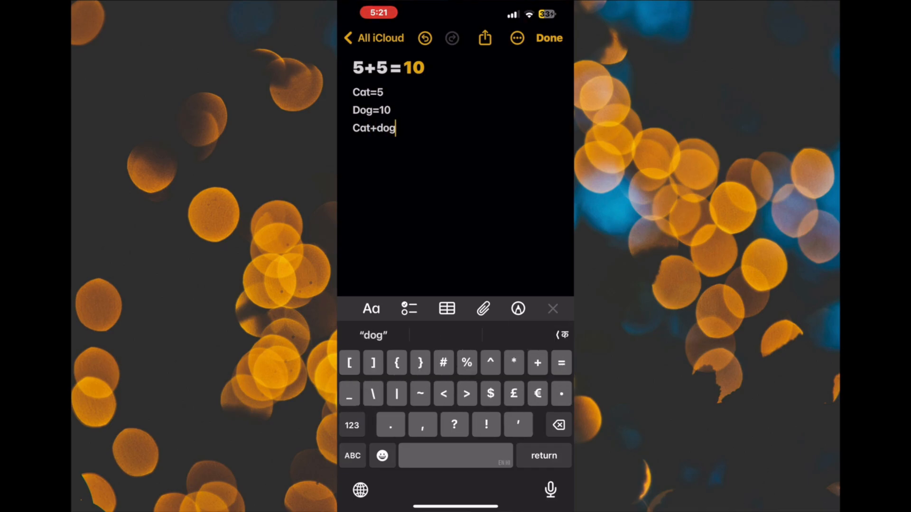